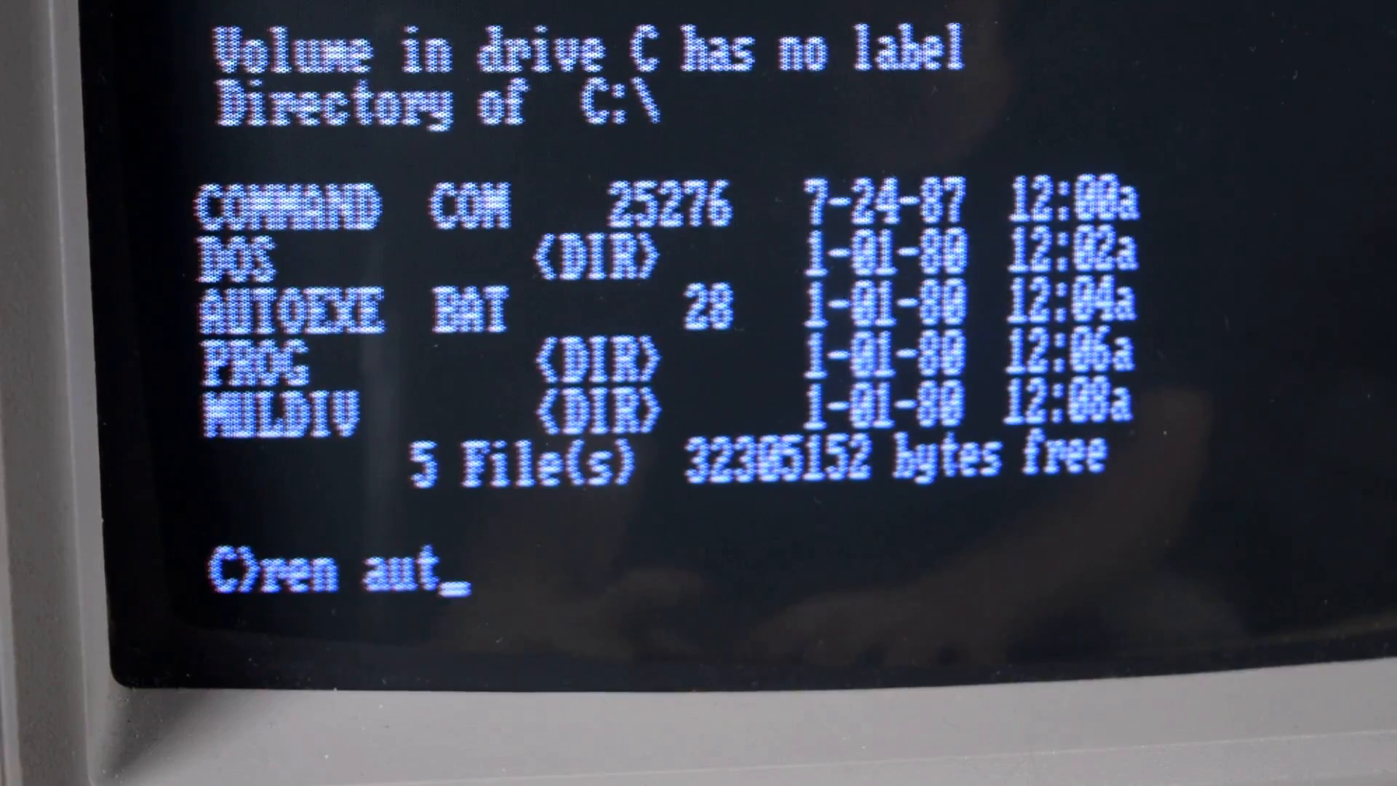
- Rename AUTOEXE.BAT to AUTOEXEC.BAT with the REN command at the C:\> prompt
type("oex")
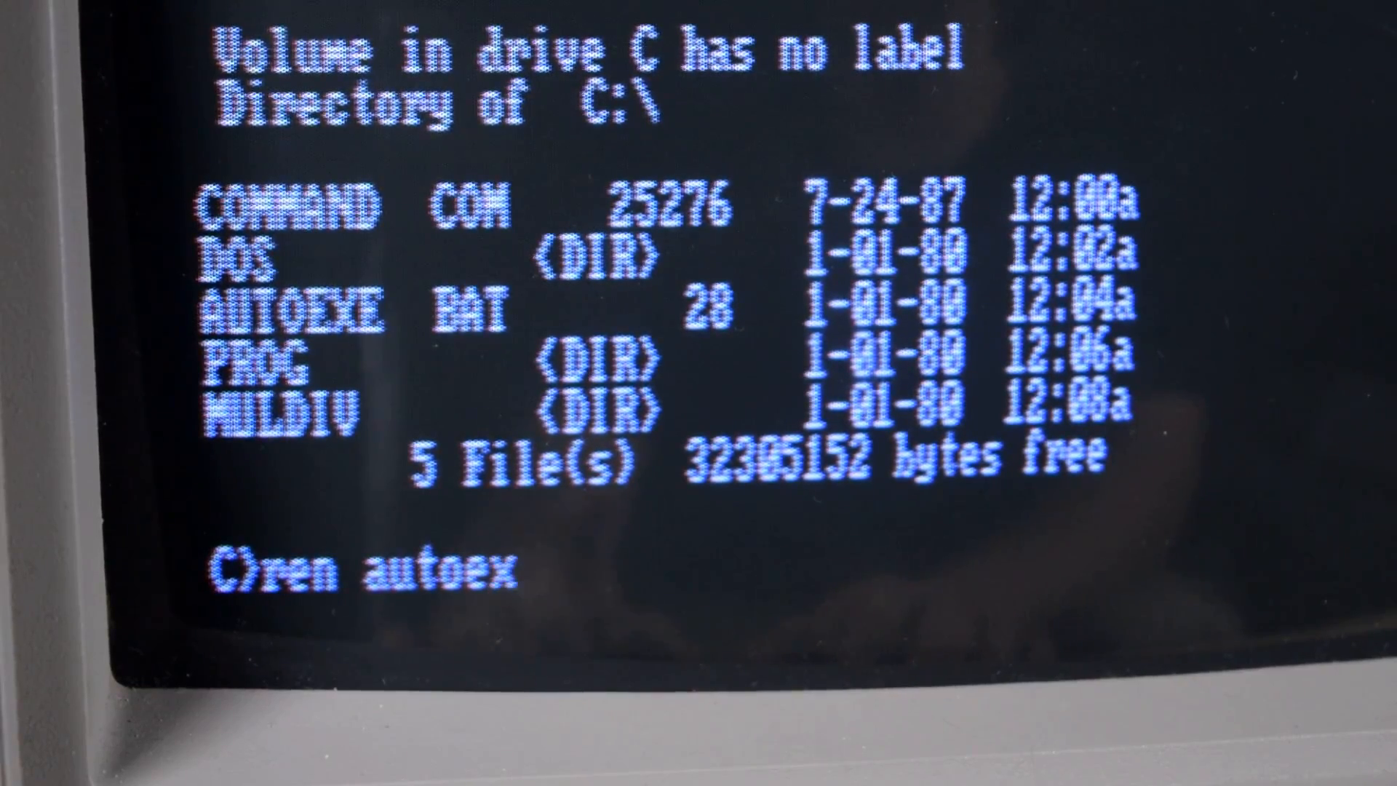
type("e.bat")
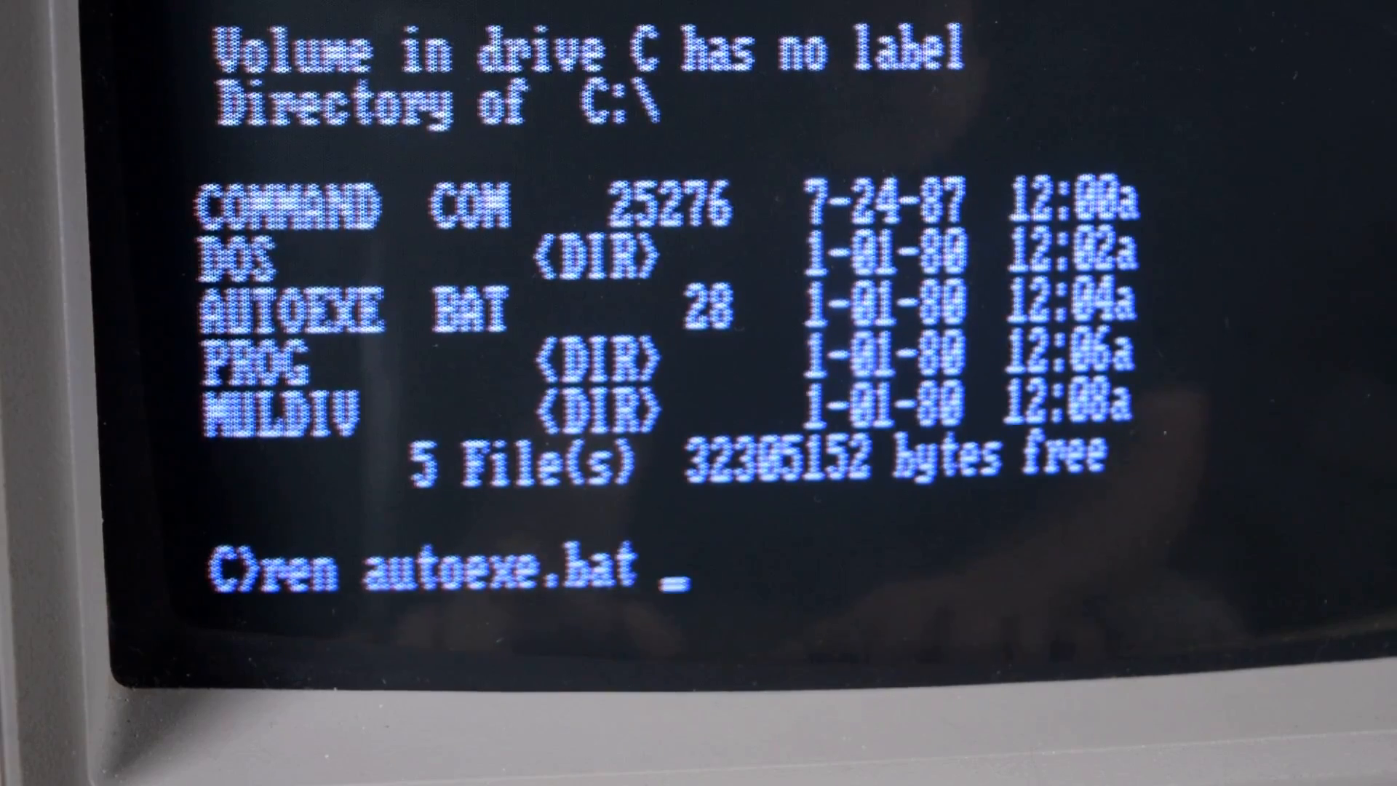
type("autoex")
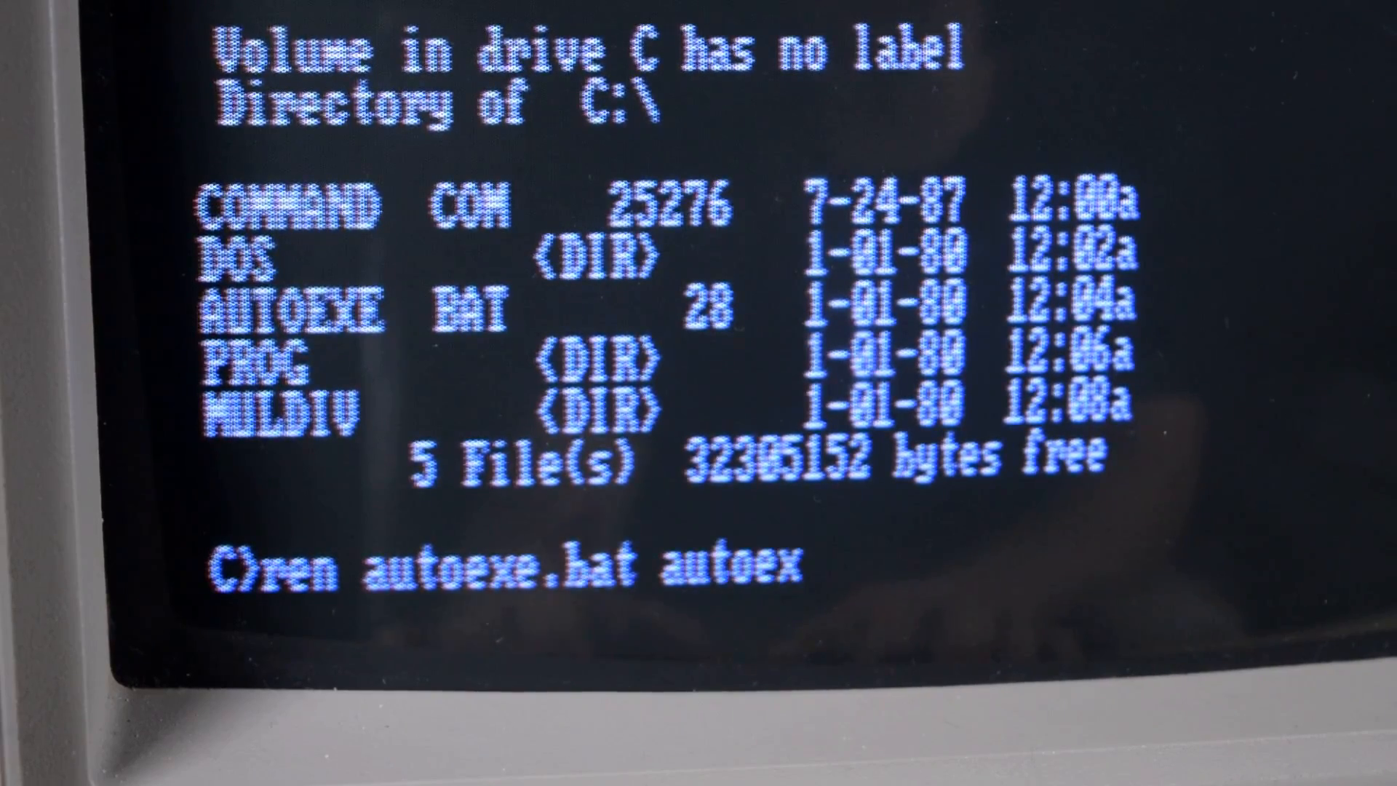
type("ec")
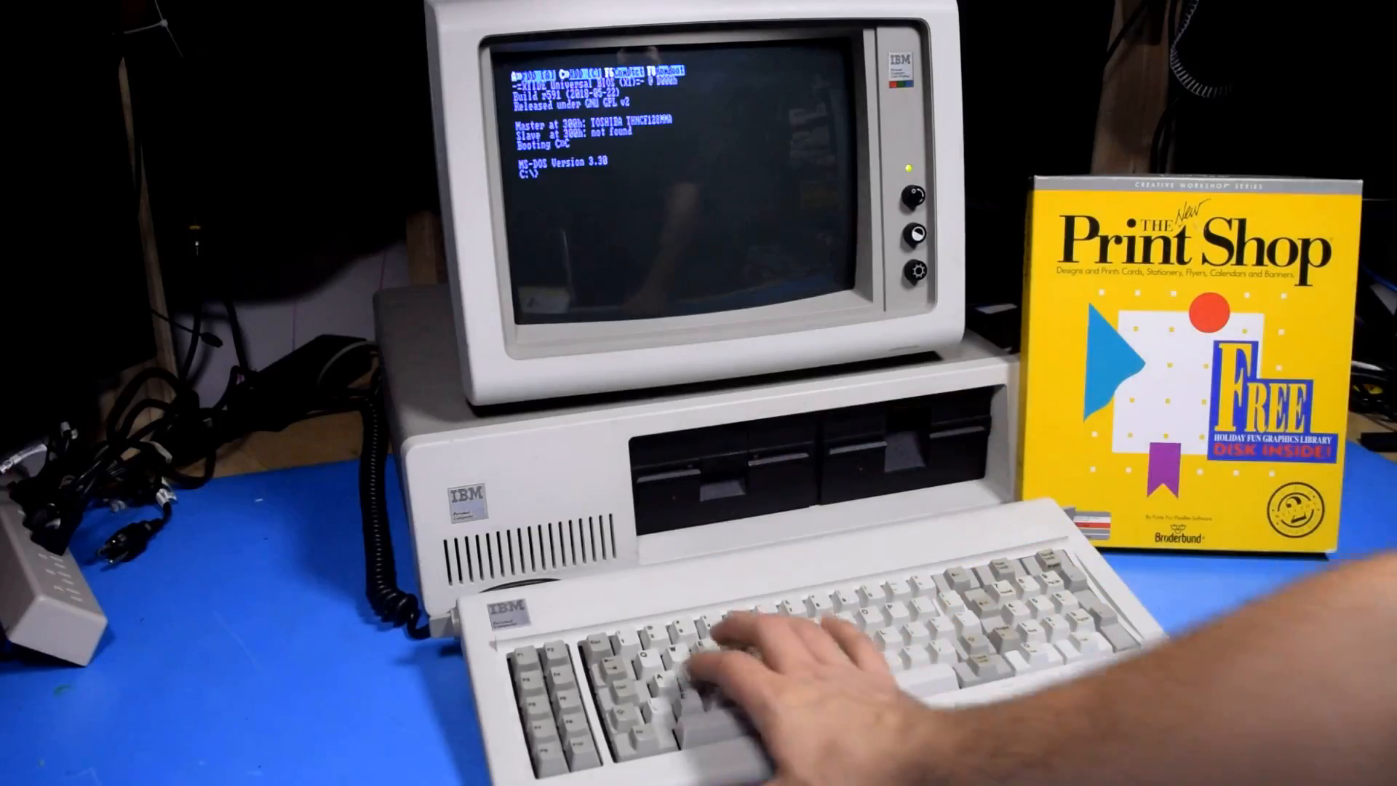
- Begin entering the A:PA command at the C:\> prompt to launch from drive A
type("a:pa")
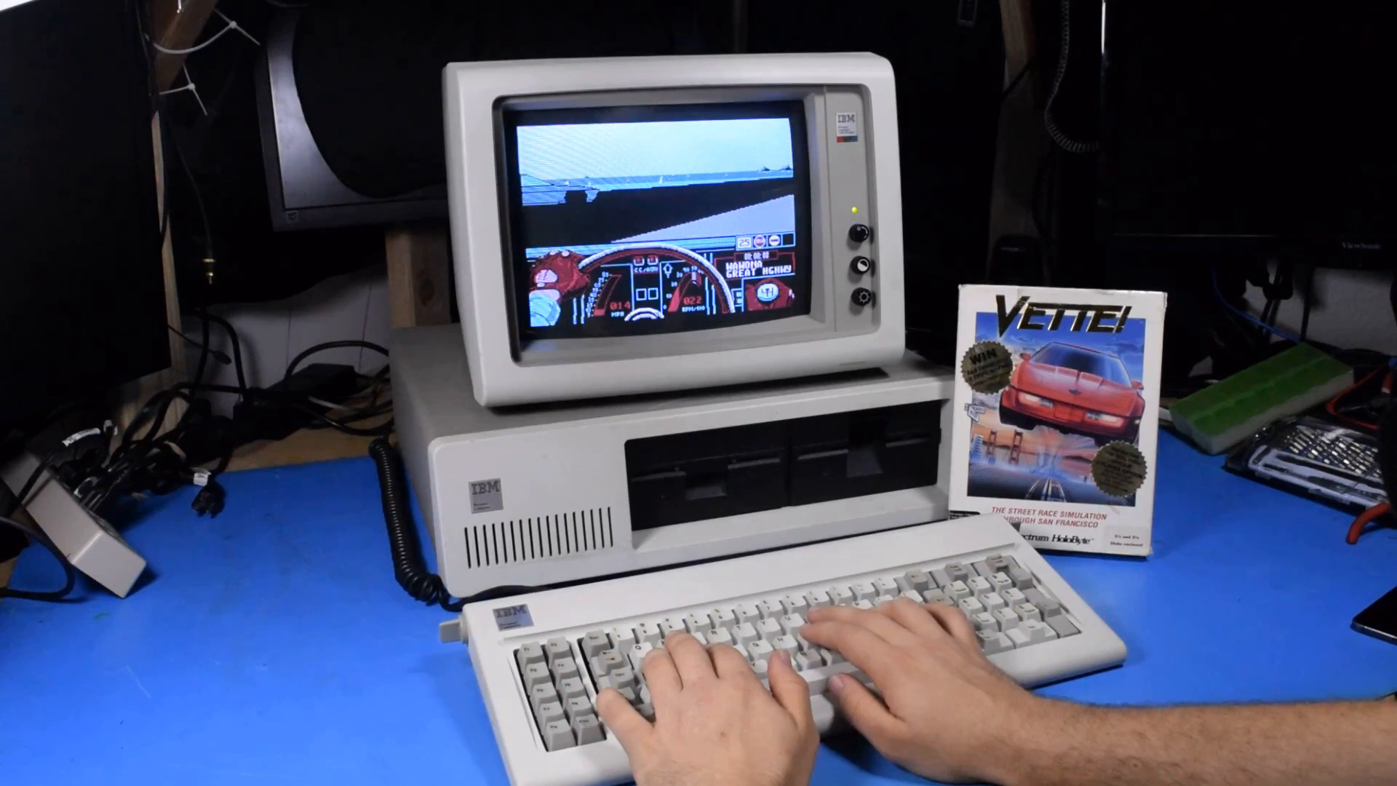
- Accelerate the Corvette down the road using the up-arrow key
key("up")
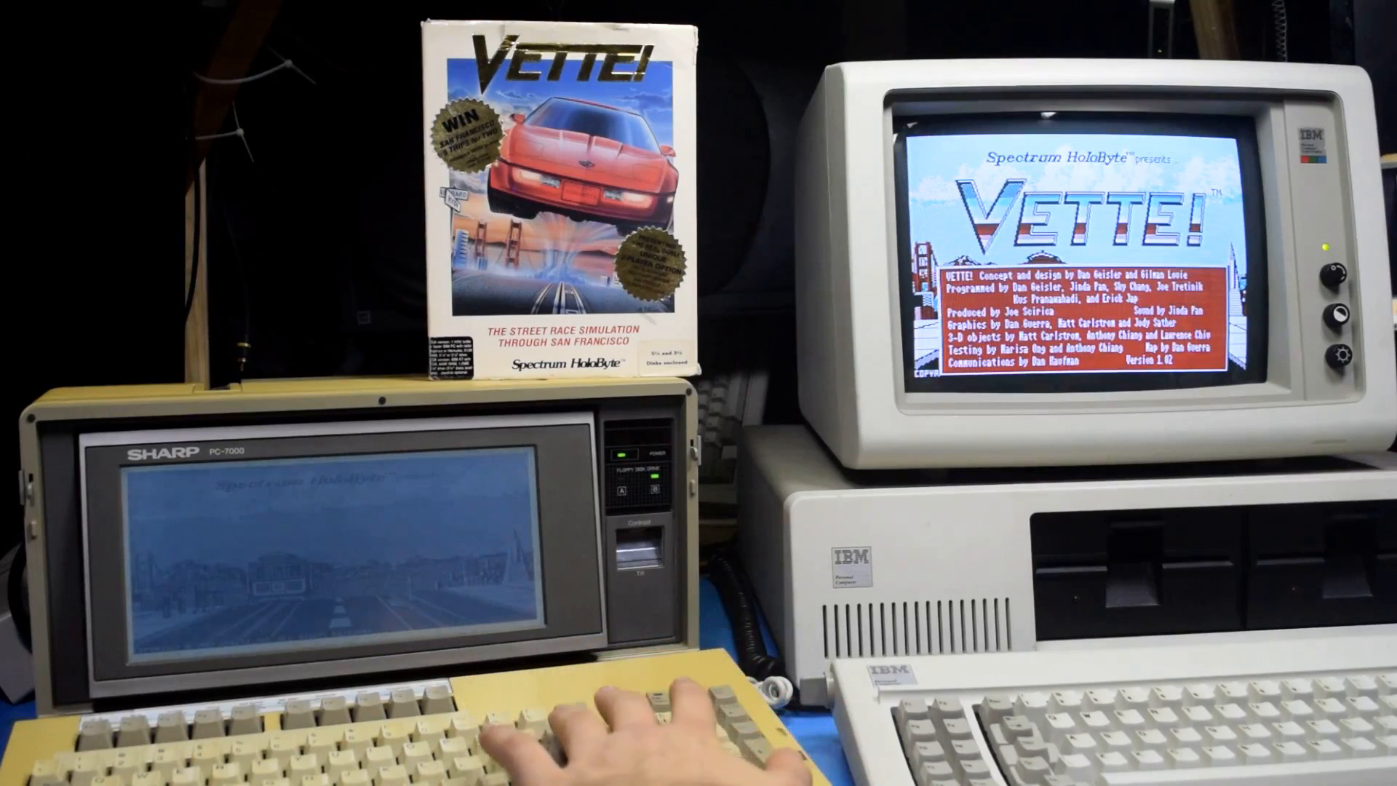
- Skip the title credits to reach the Stock Corvette selection screen
key("space")
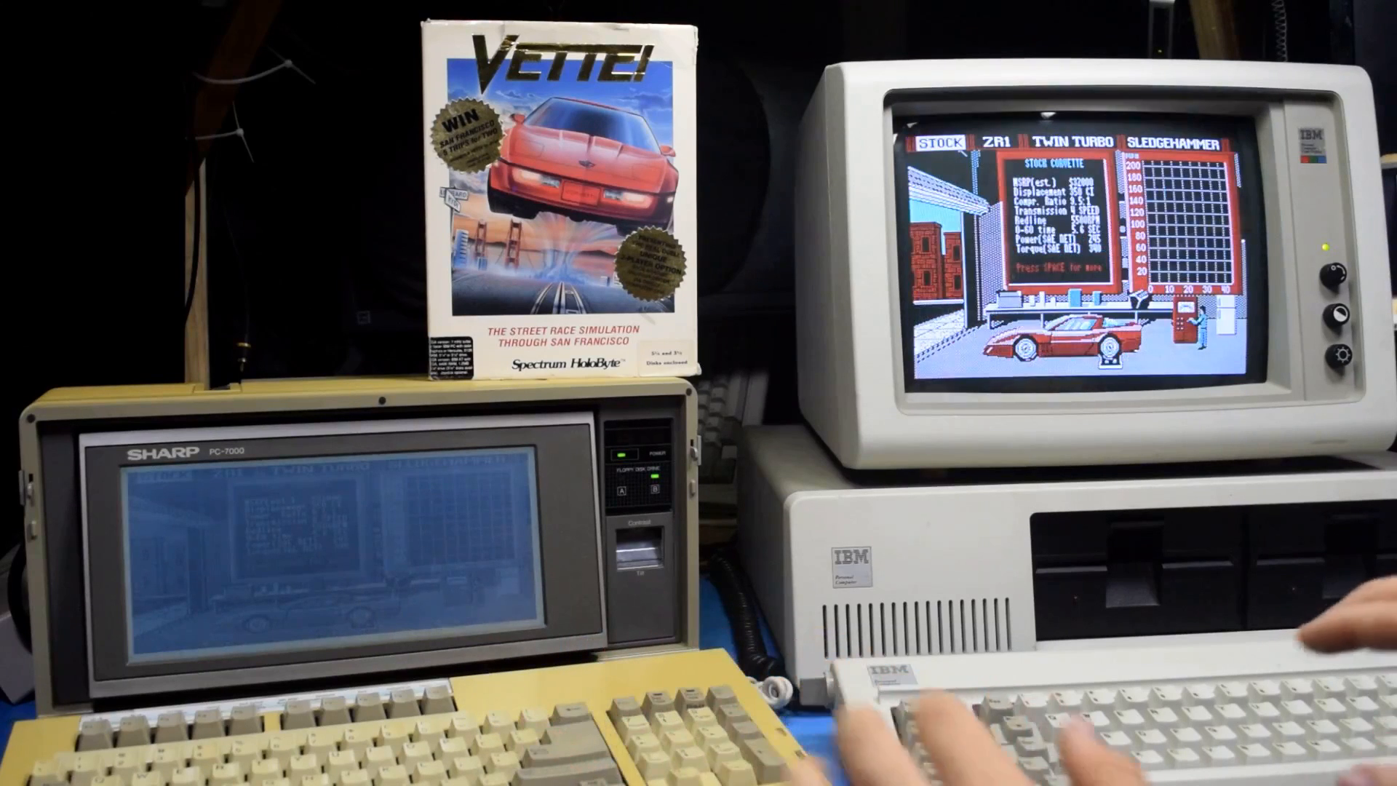